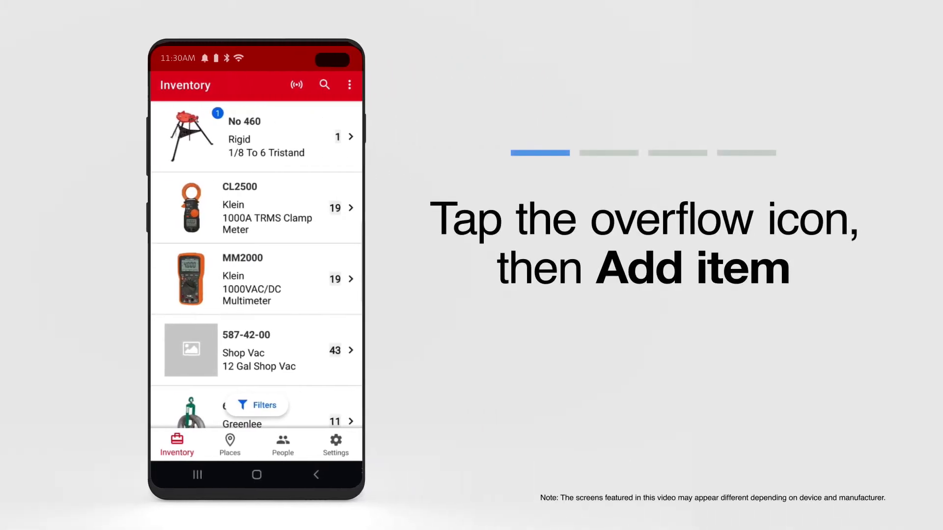
# - Start adding a new inventory item from the Inventory overflow menu
pyautogui.click(350, 85)
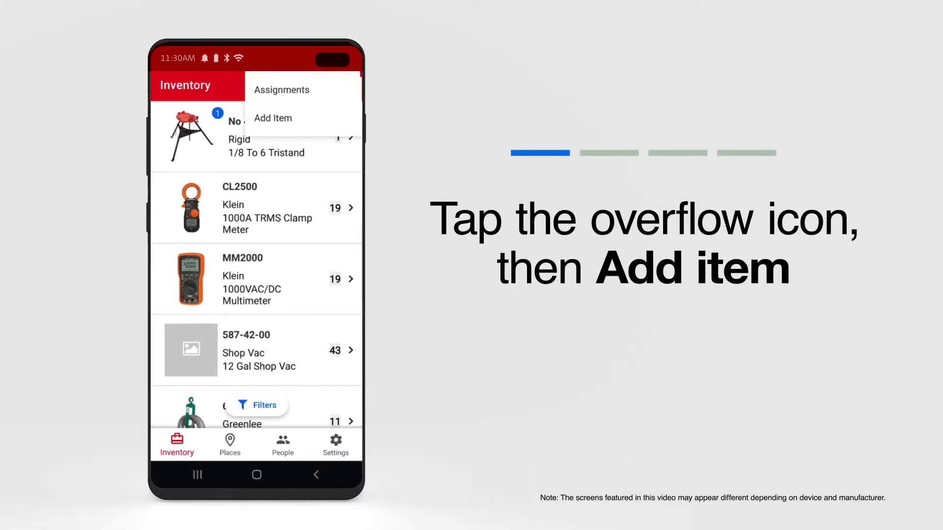
pyautogui.click(273, 118)
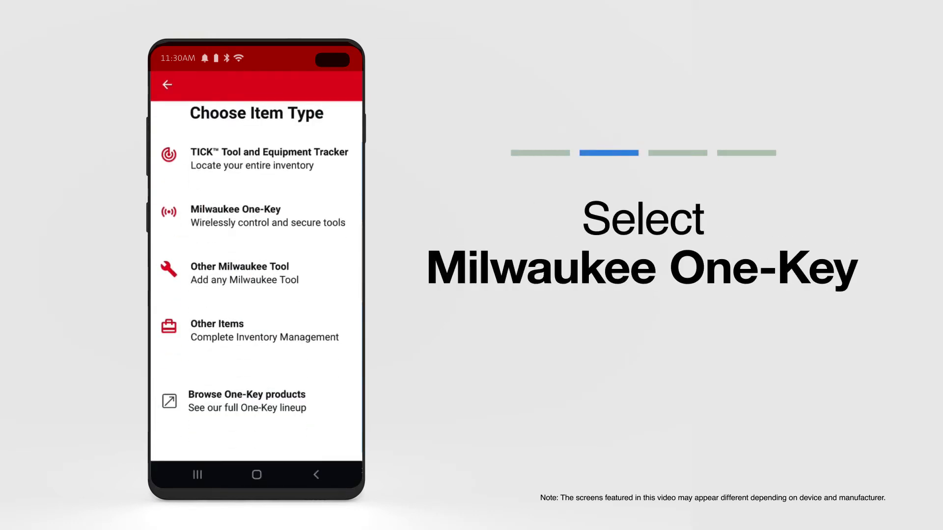
# - Choose a Milwaukee One-Key tool and pick the nearby M18 FUEL 1/2" Hammer Drill 2706-20
pyautogui.click(256, 215)
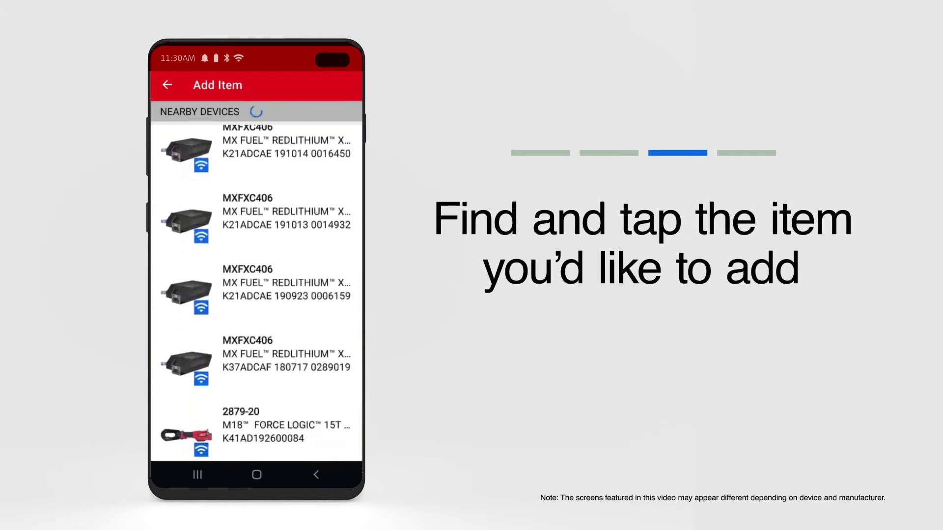
pyautogui.scroll(-3)
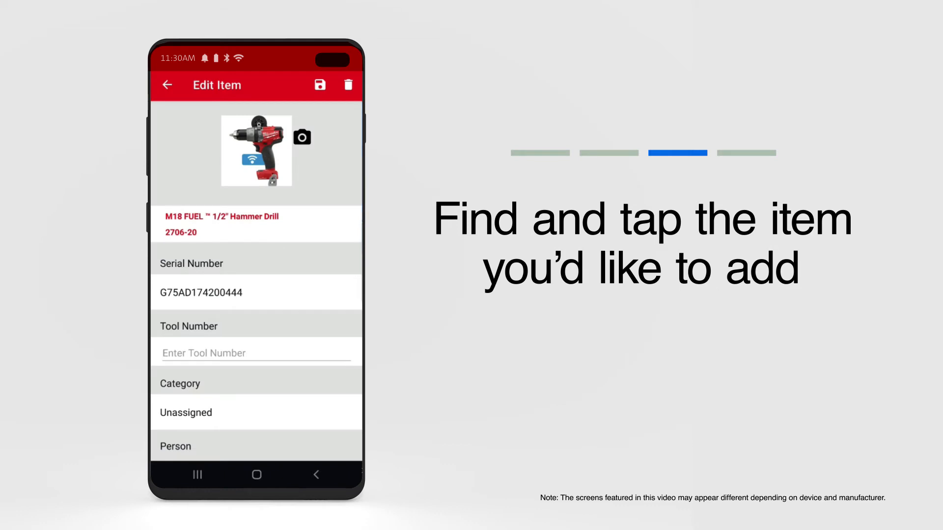
# - Enter tool number 01235 for the hammer drill
pyautogui.scroll(-3)
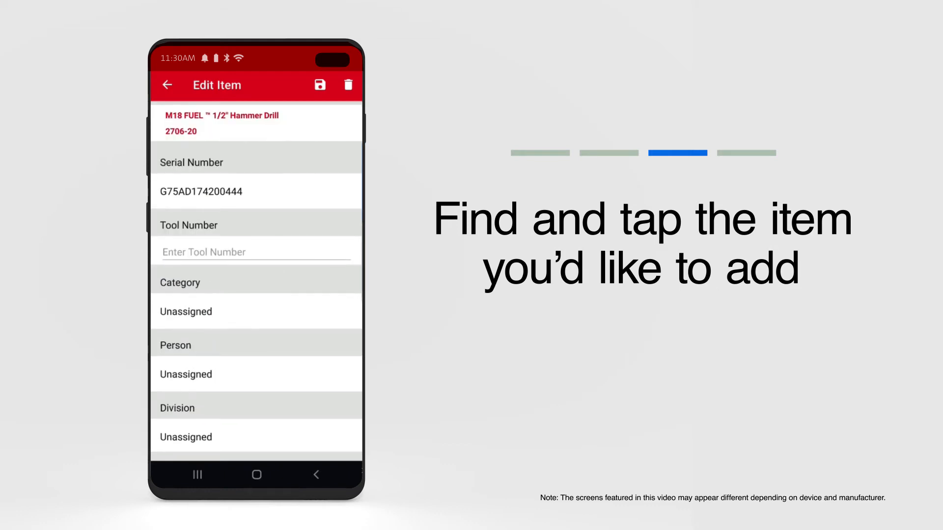
pyautogui.click(254, 251)
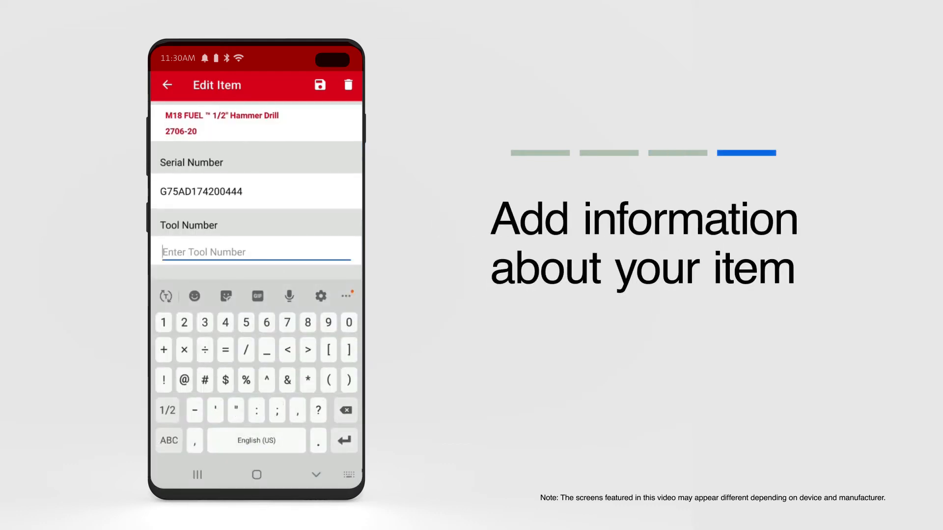
pyautogui.write('01235')
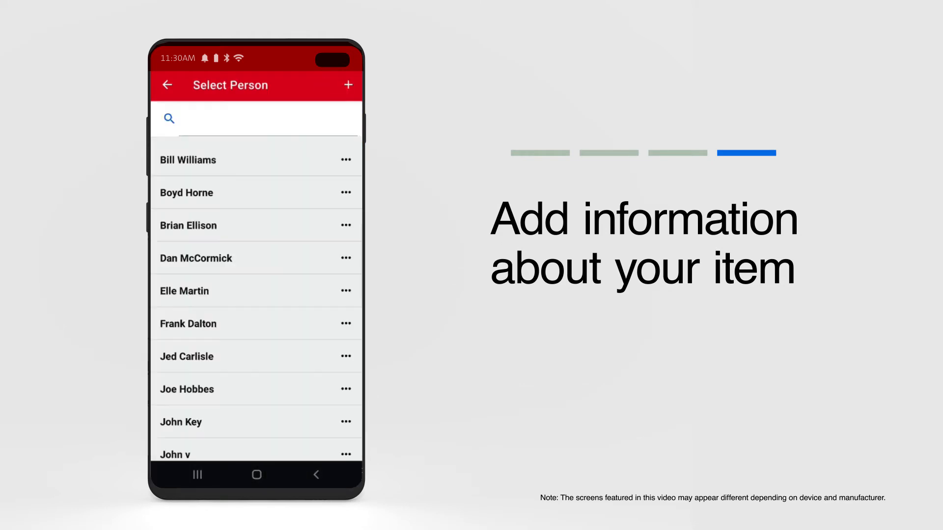
pyautogui.click(185, 290)
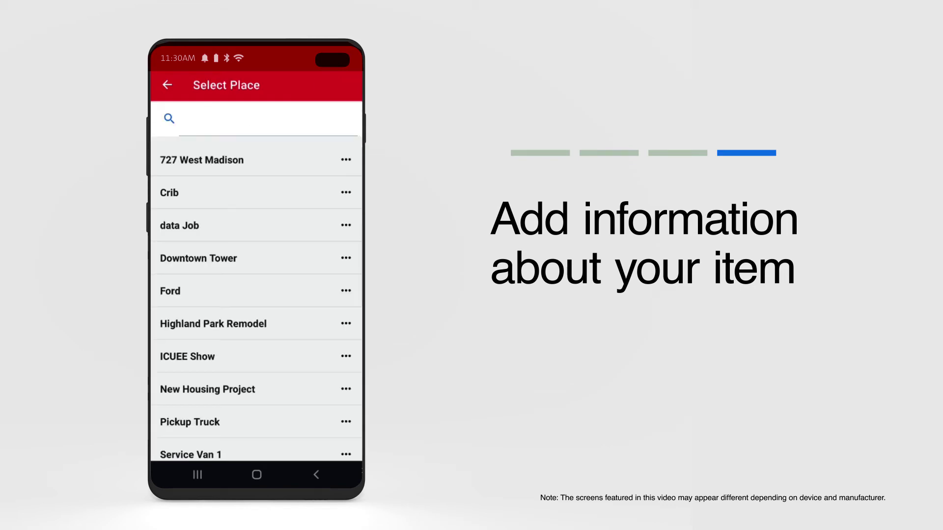
pyautogui.click(213, 324)
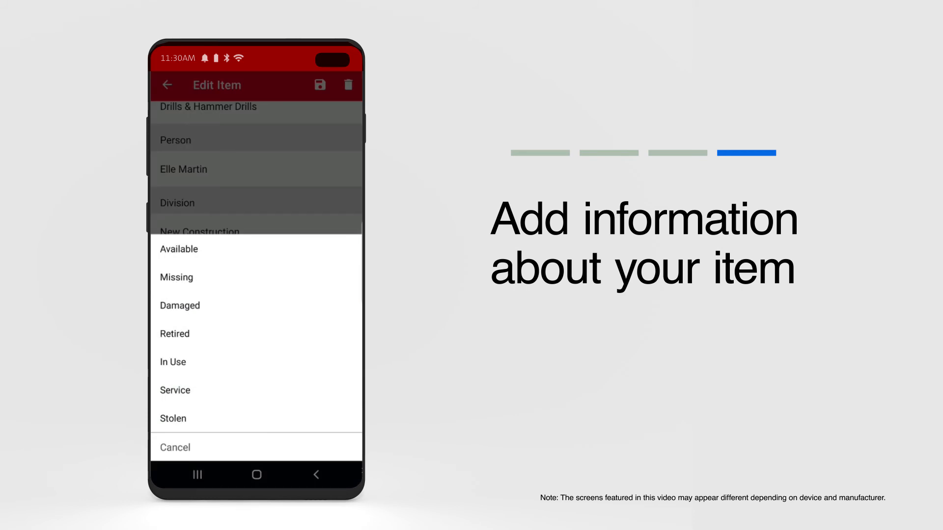
# - Mark the drill In Use with a service reminder on 10/15/2020
pyautogui.click(173, 361)
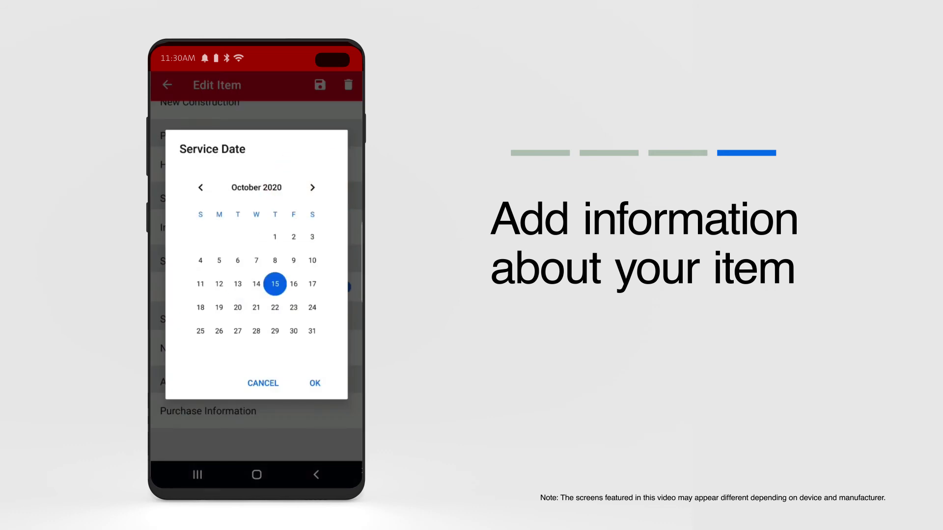
pyautogui.click(315, 382)
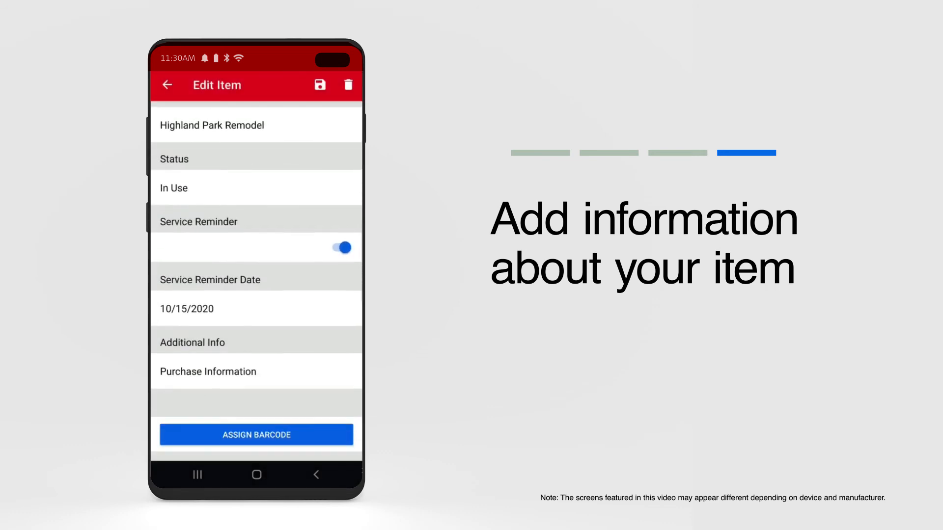
# - Record a purchase value of 130.00 and return to the drill's details
pyautogui.click(208, 371)
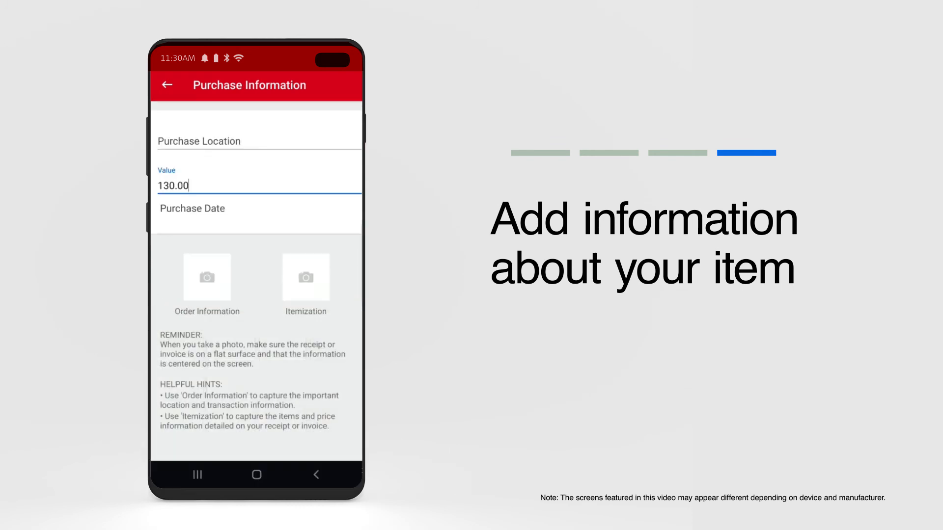
pyautogui.click(167, 84)
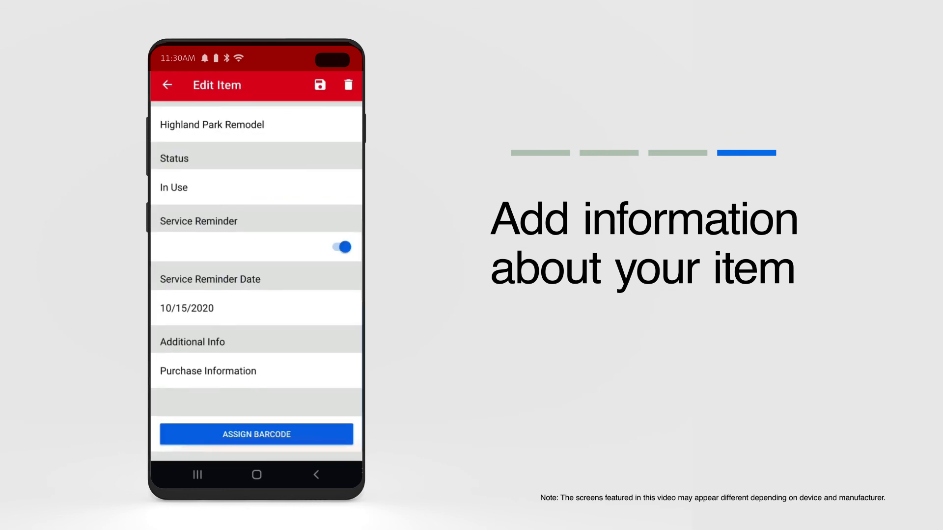